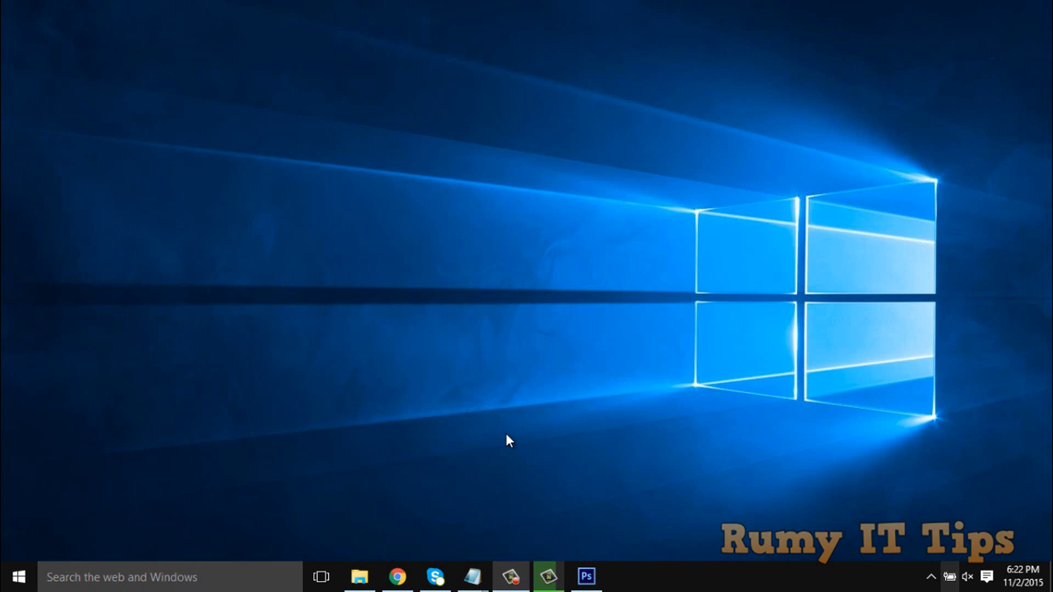
- Show the My Computer overview of folders and drives in a new File Explorer window
click(360, 577)
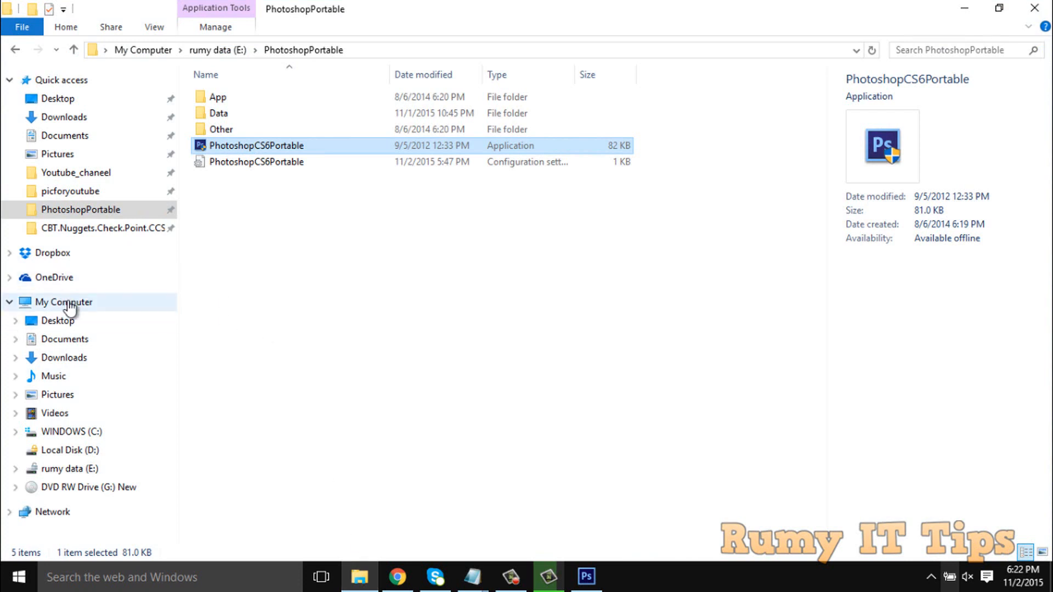
click(65, 302)
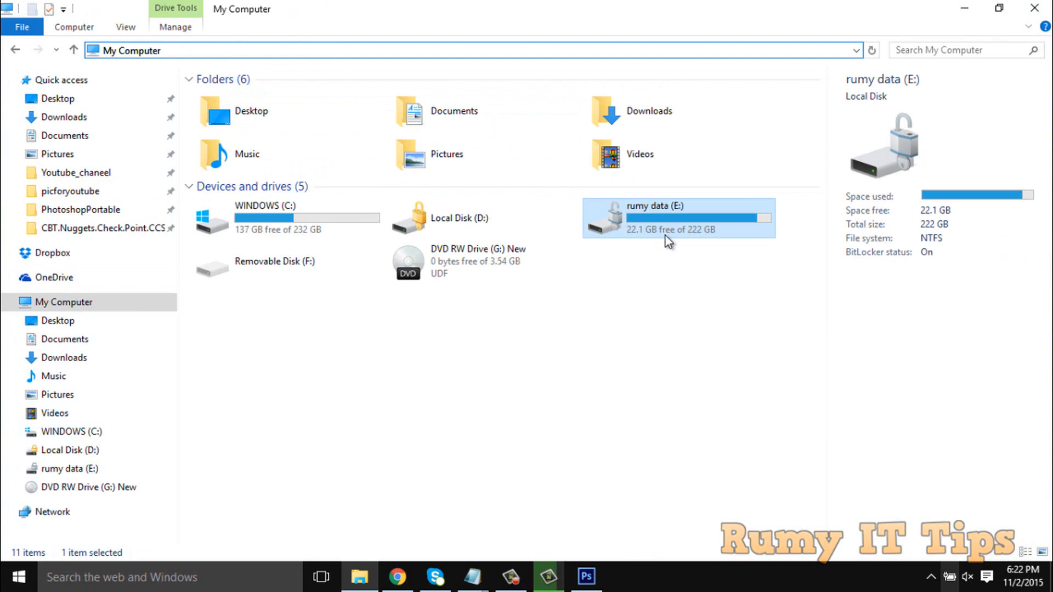
- Browse into the rumy data (E:) drive and reveal its path in the address bar
double_click(677, 217)
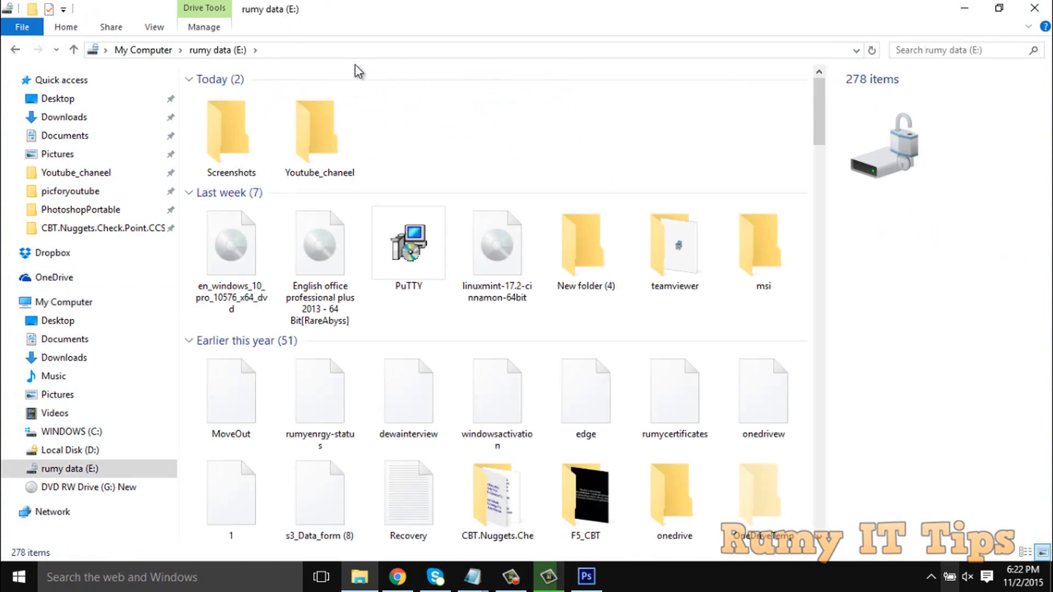
click(436, 50)
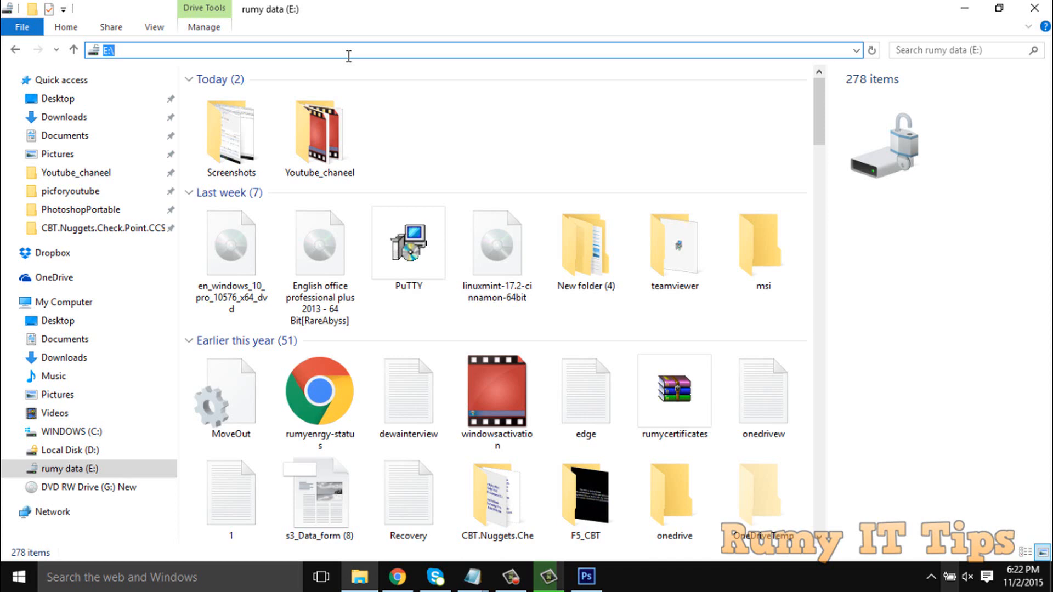
mouse_move(363, 48)
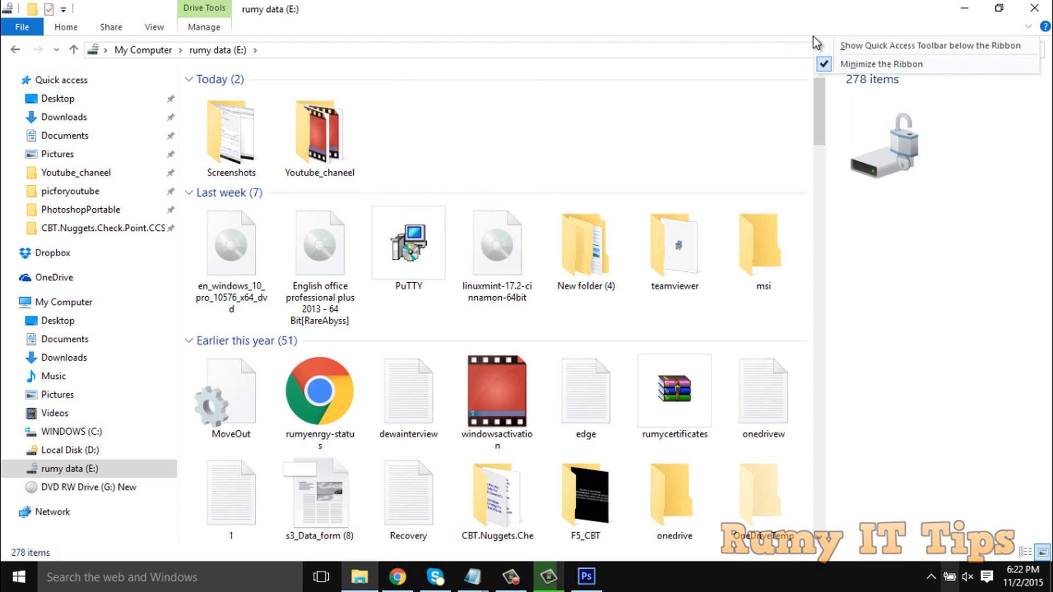
mouse_move(34, 374)
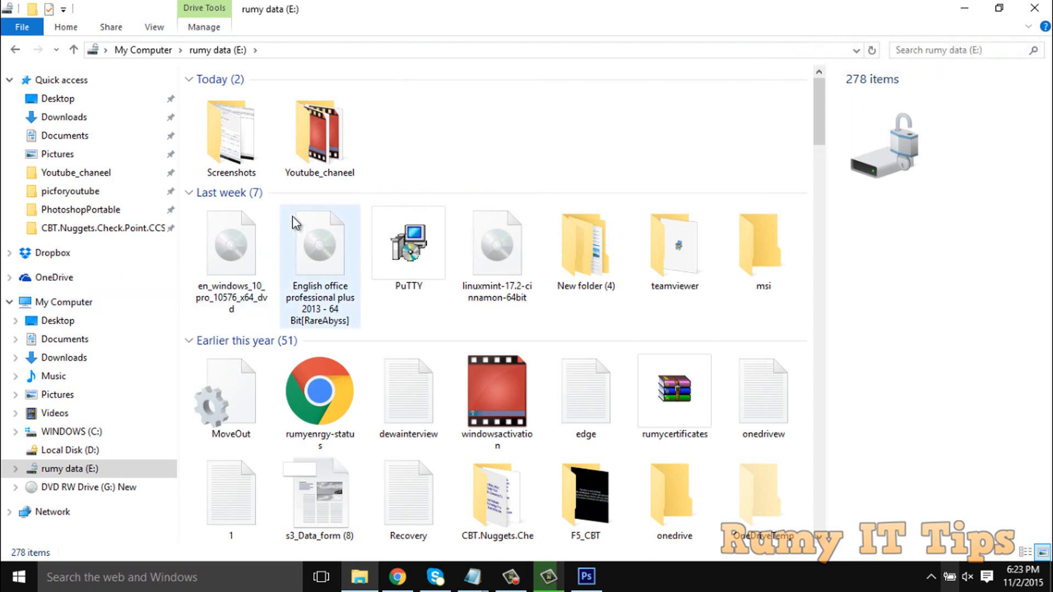
- Back on My Computer, delete the address bar's history of visited locations
click(63, 302)
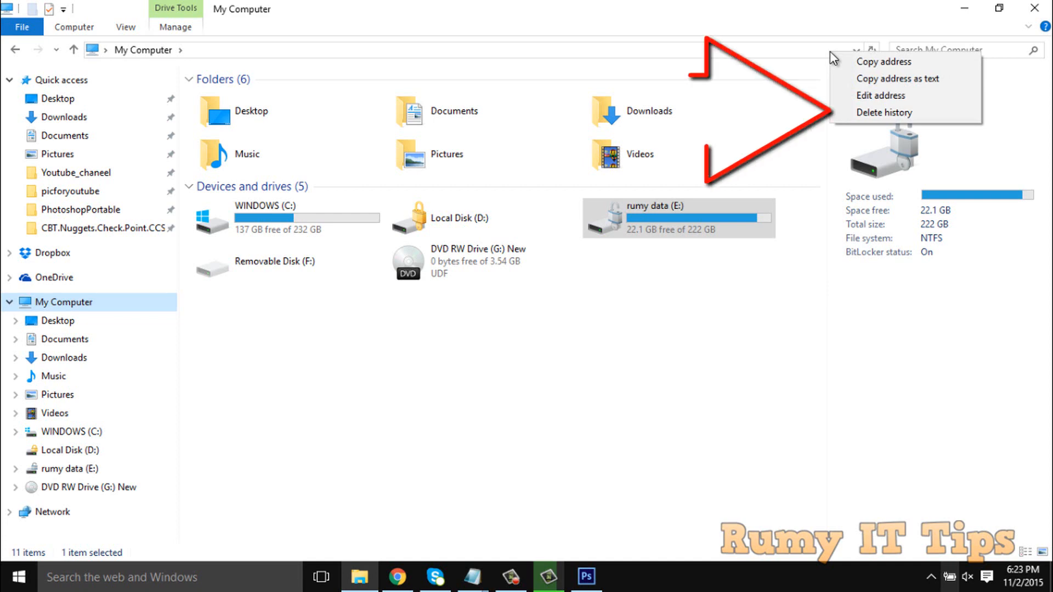
mouse_move(883, 112)
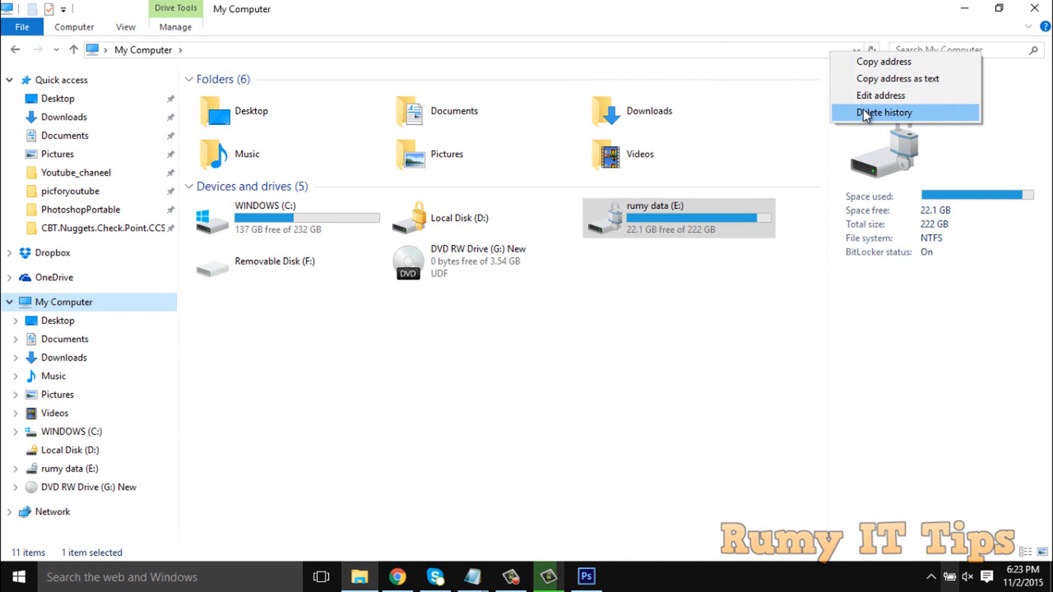
click(886, 112)
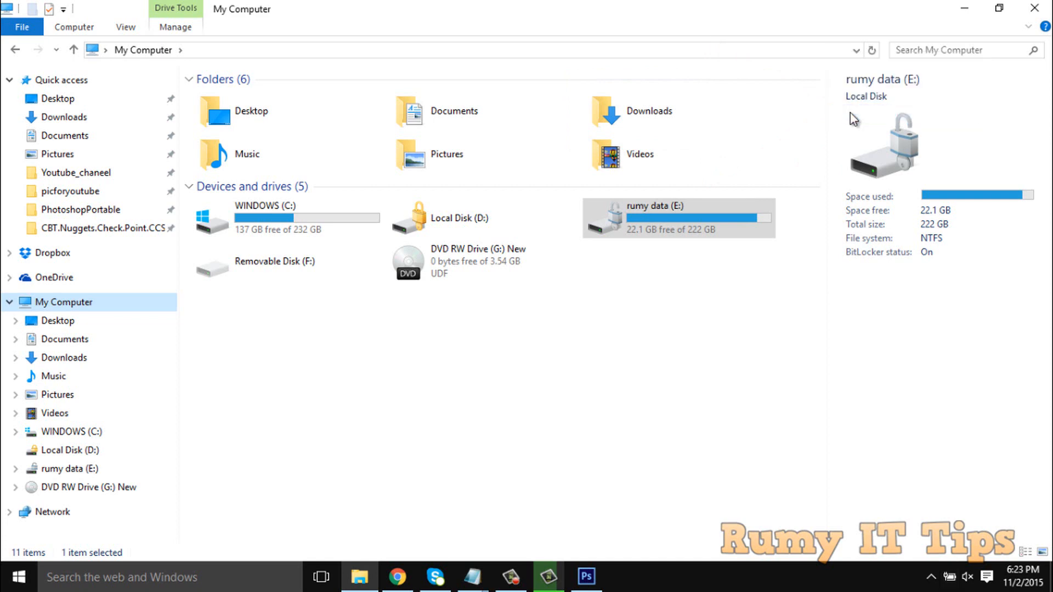
mouse_move(439, 50)
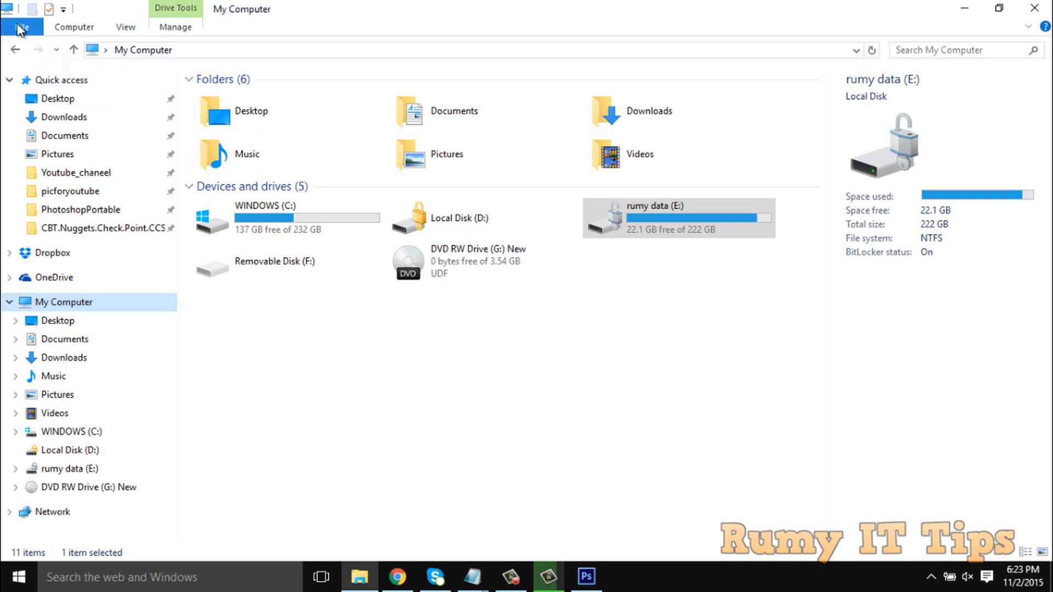
- Bring up the Folder Options dialog from the File menu
click(22, 26)
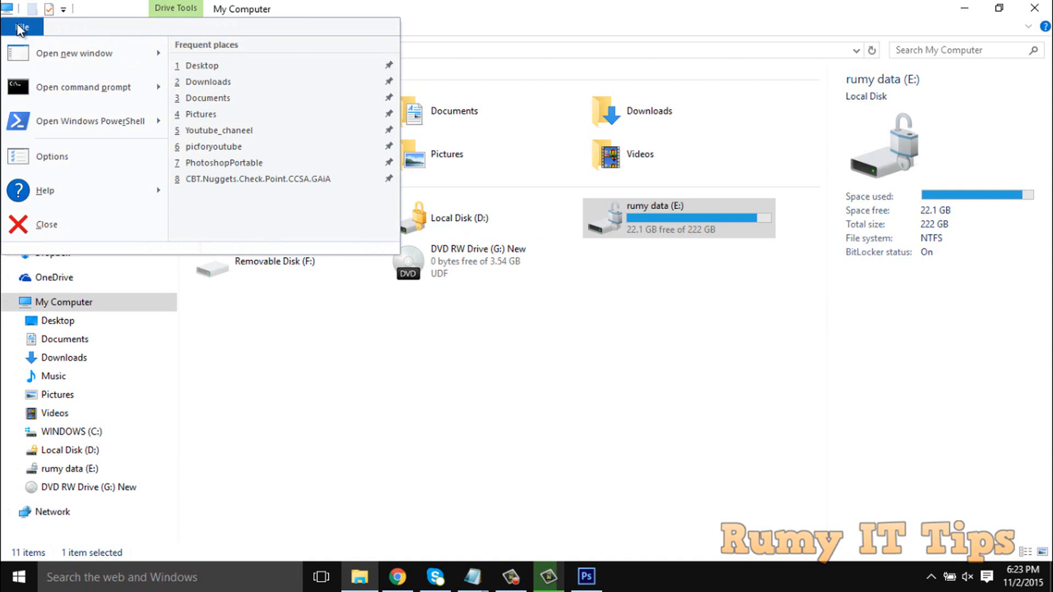
mouse_move(83, 157)
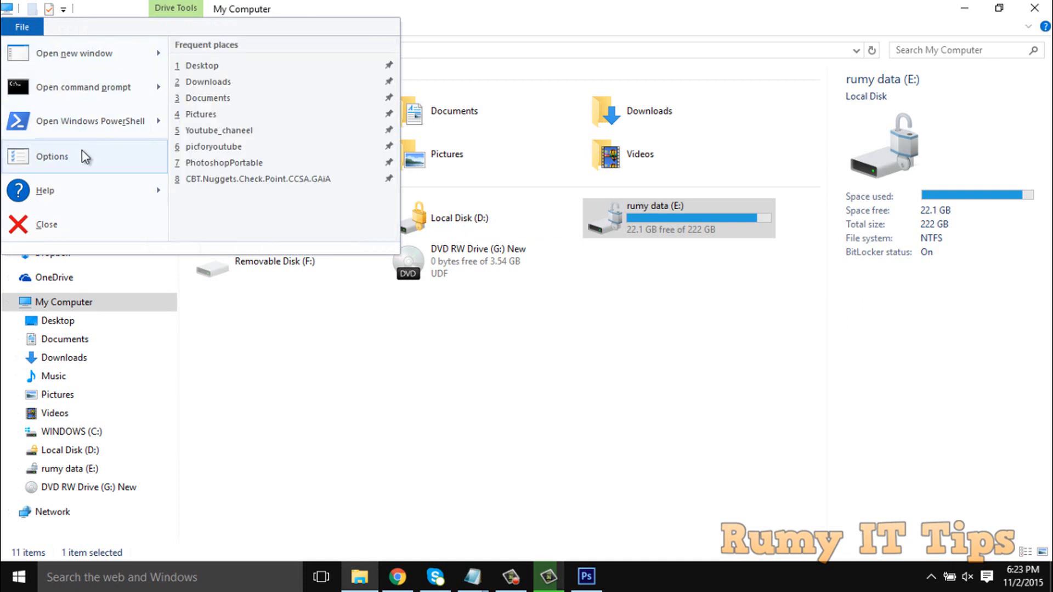
mouse_move(99, 167)
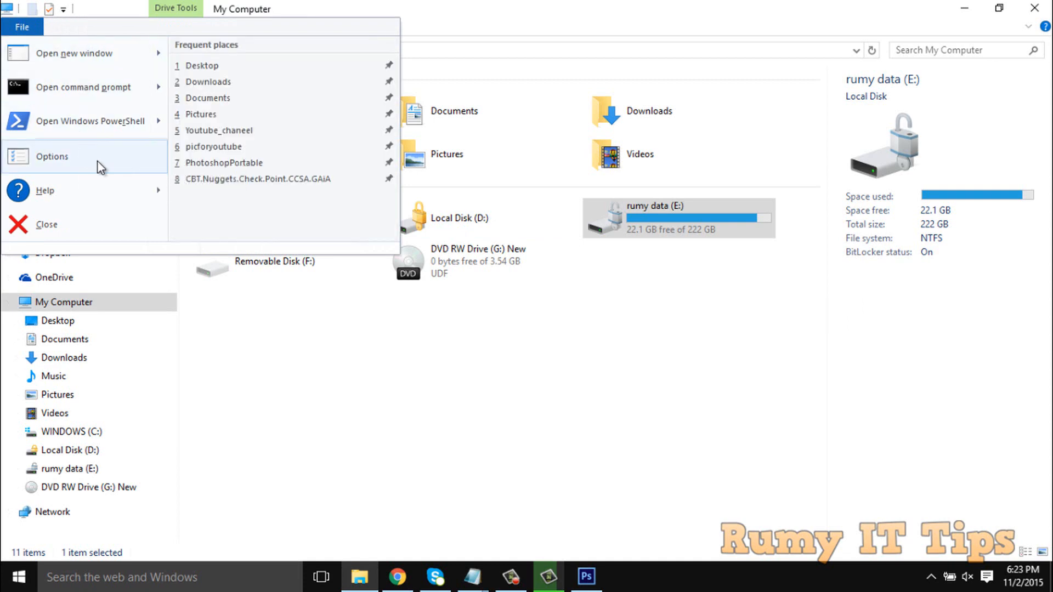
click(52, 157)
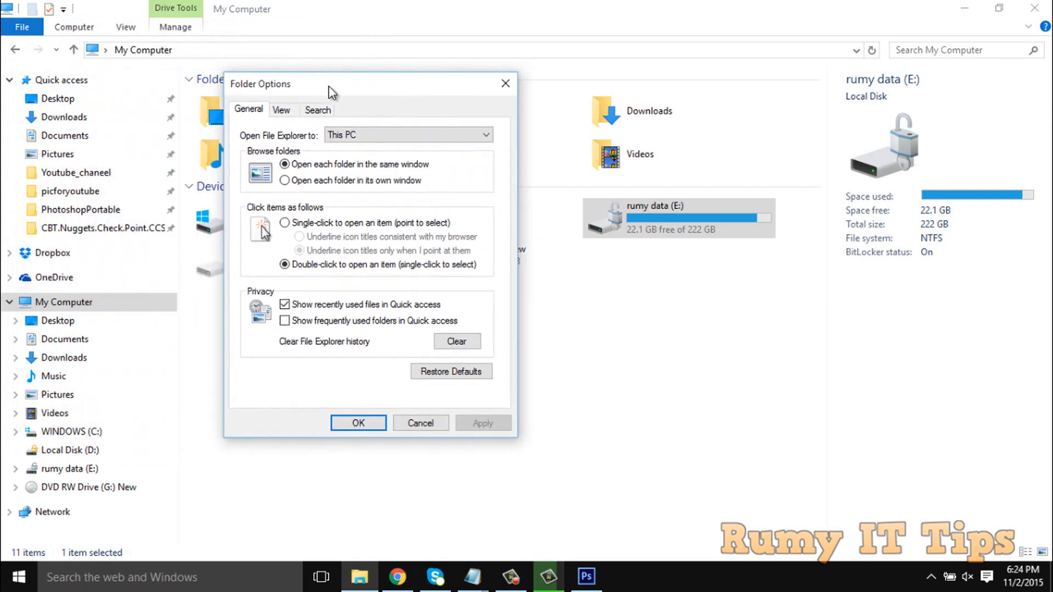
mouse_move(327, 284)
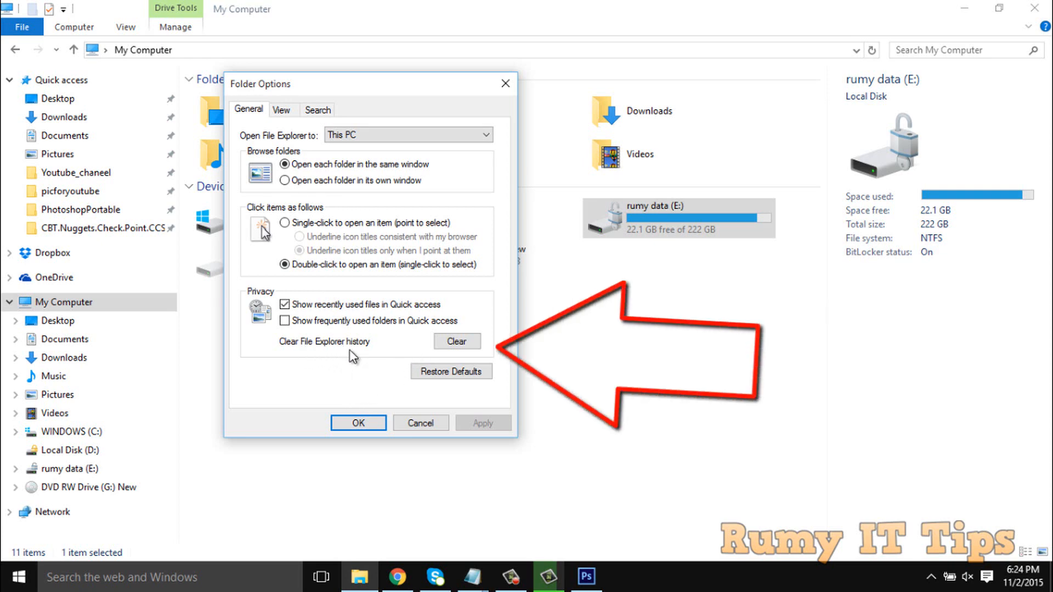
mouse_move(458, 341)
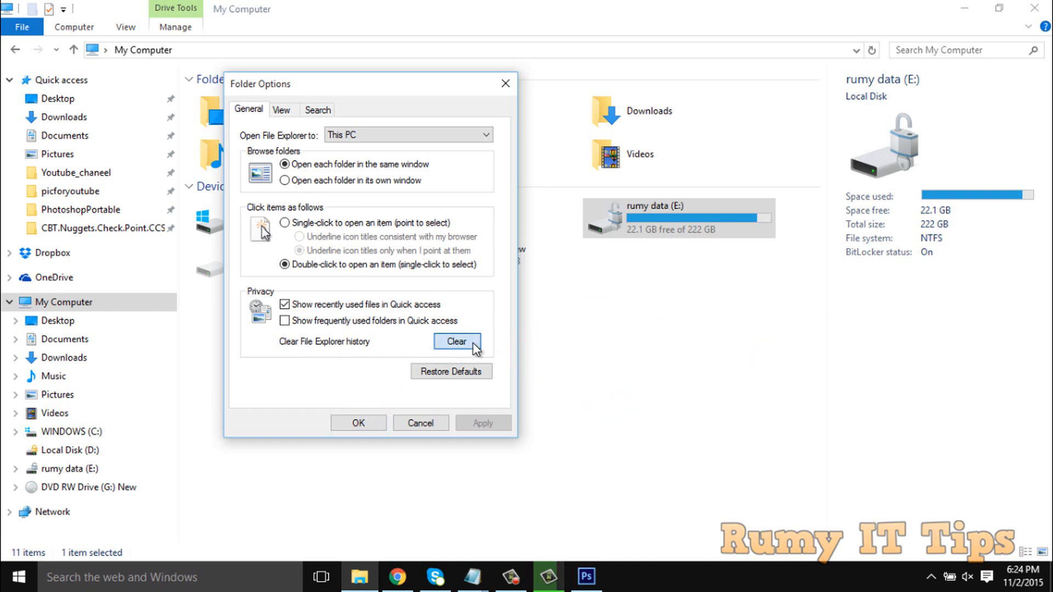
- Clear the File Explorer history from the General tab's Privacy section
click(456, 341)
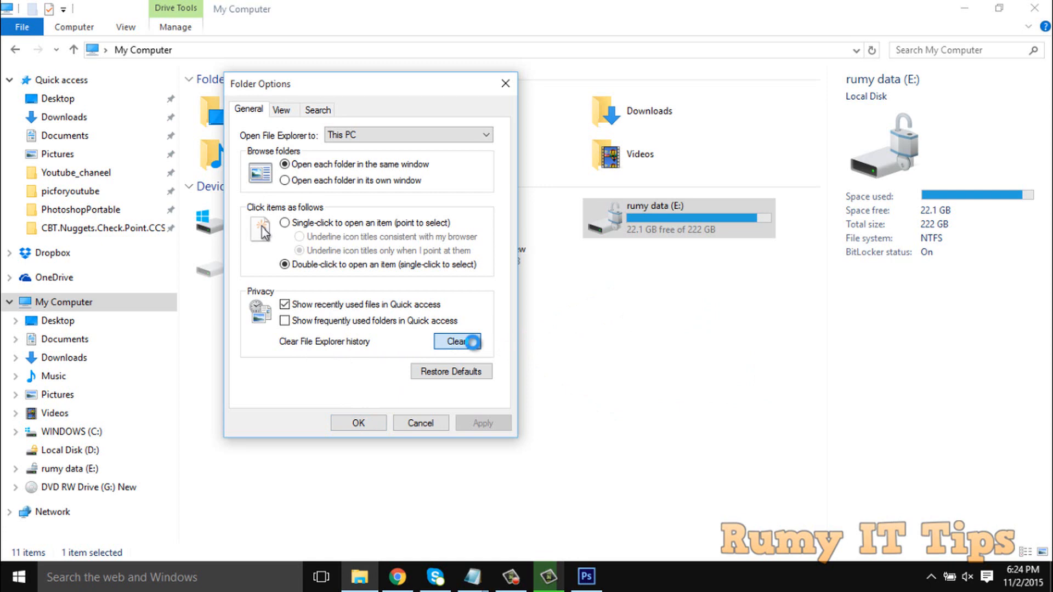